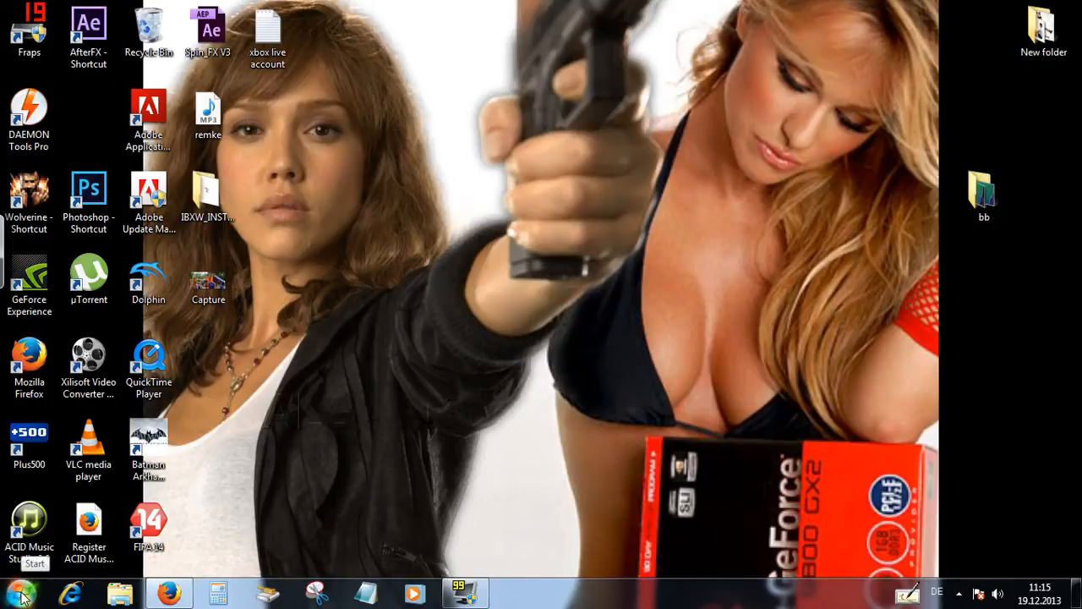
# Step: Search the Start Menu for 'dxdiag' so it appears as the only program result
pyautogui.click(13, 588)
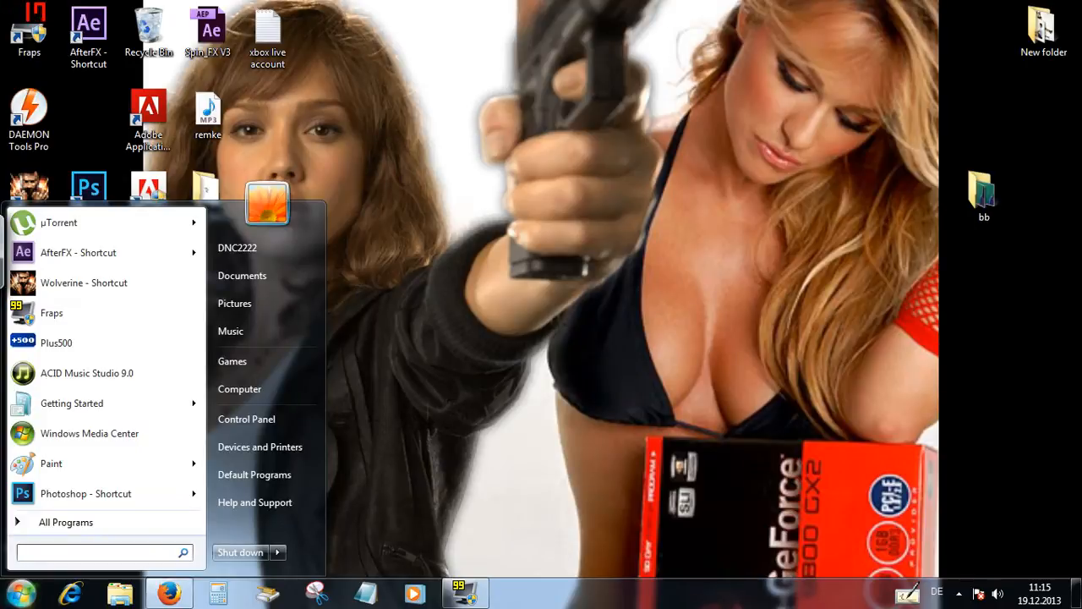
pyautogui.write('d')
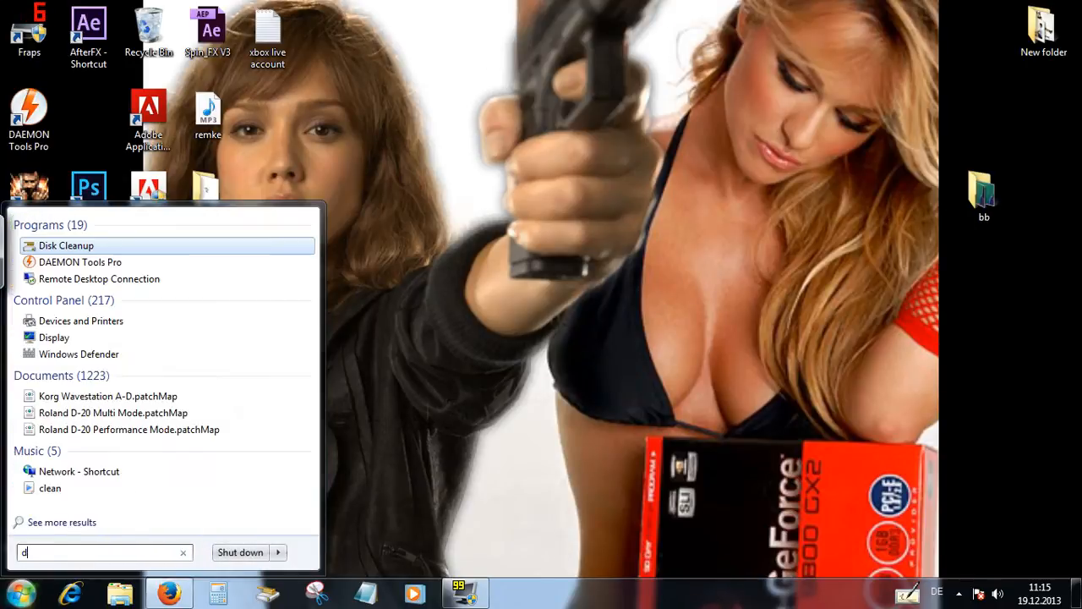
pyautogui.write('xdiag')
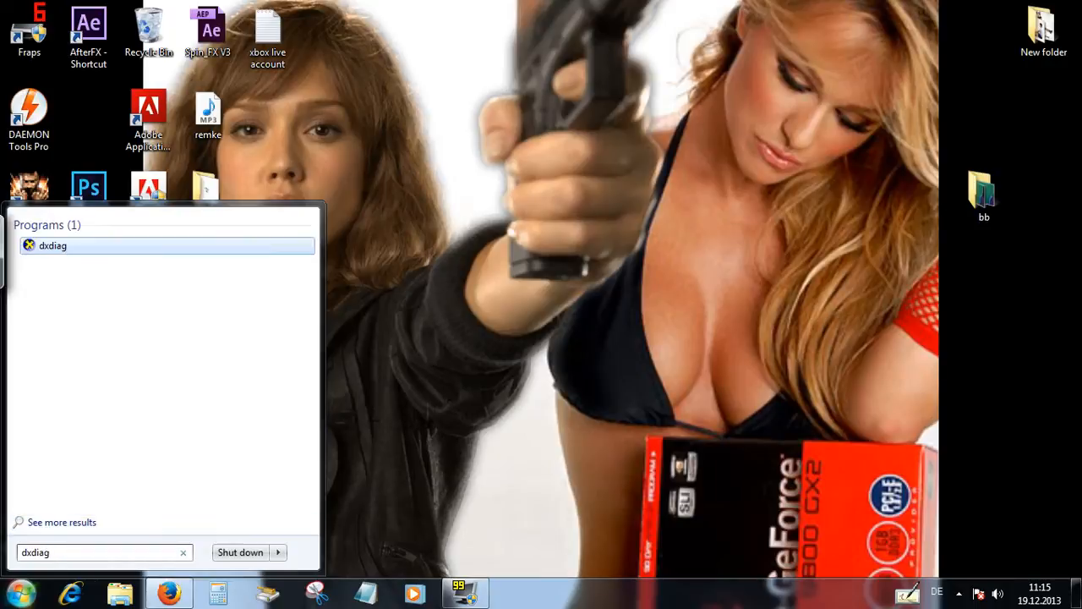
pyautogui.moveTo(47, 257)
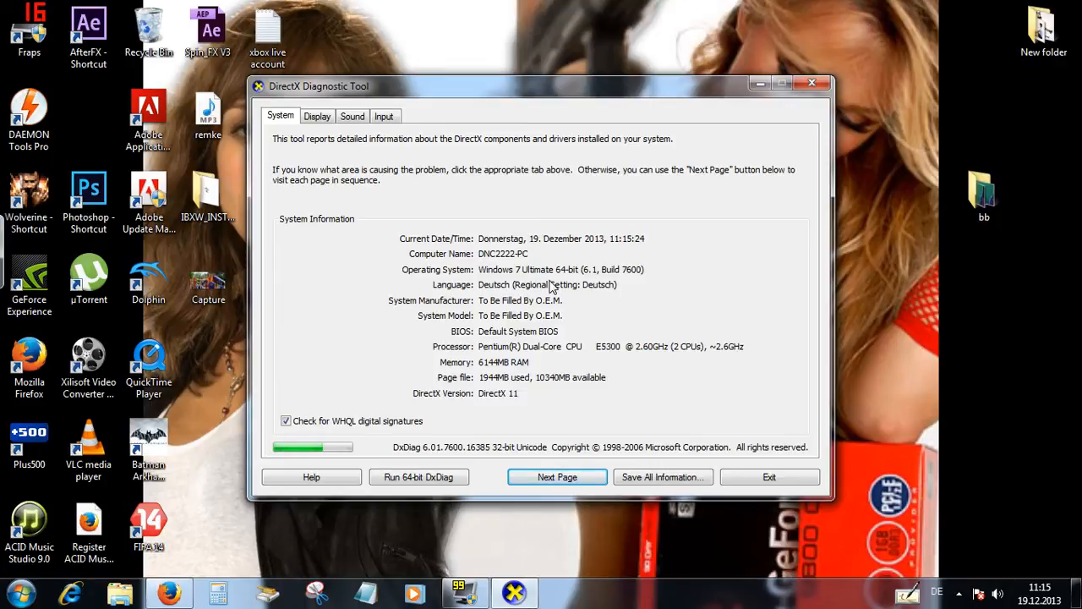
pyautogui.moveTo(549, 363)
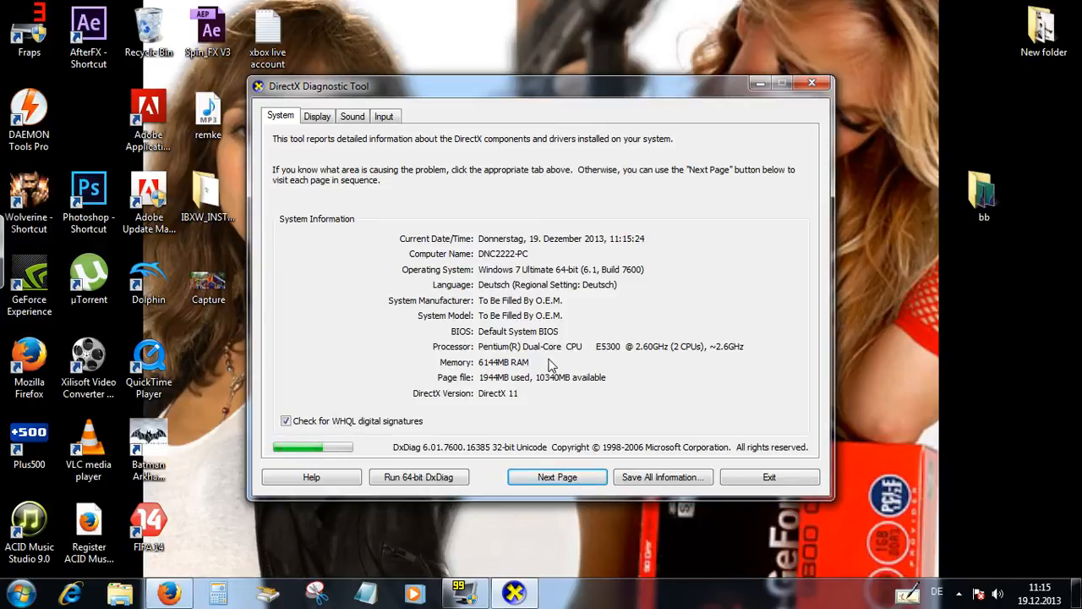
pyautogui.moveTo(542, 367)
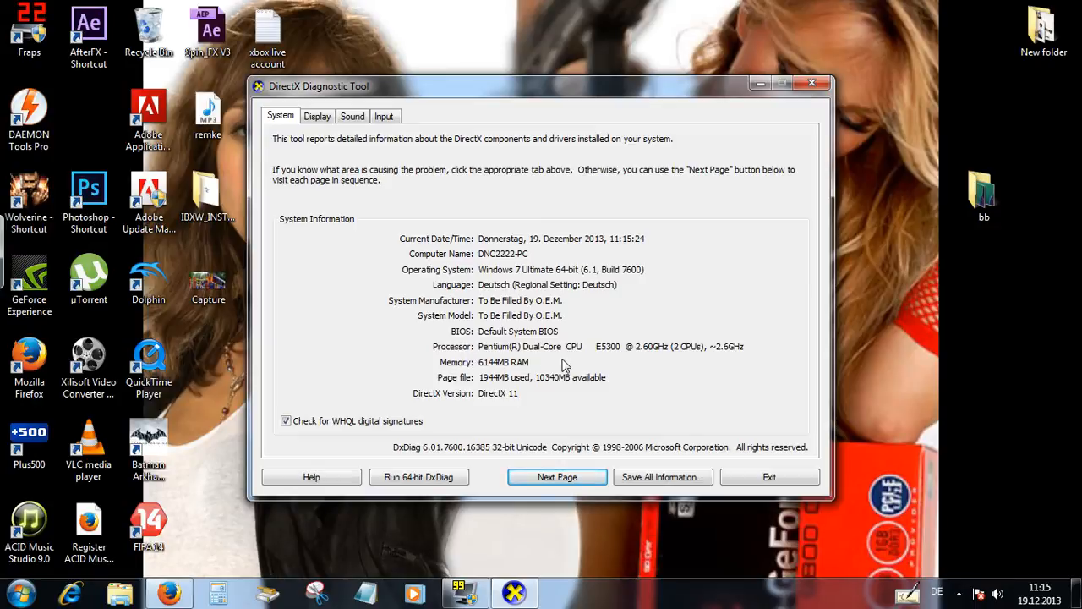
pyautogui.moveTo(467, 377)
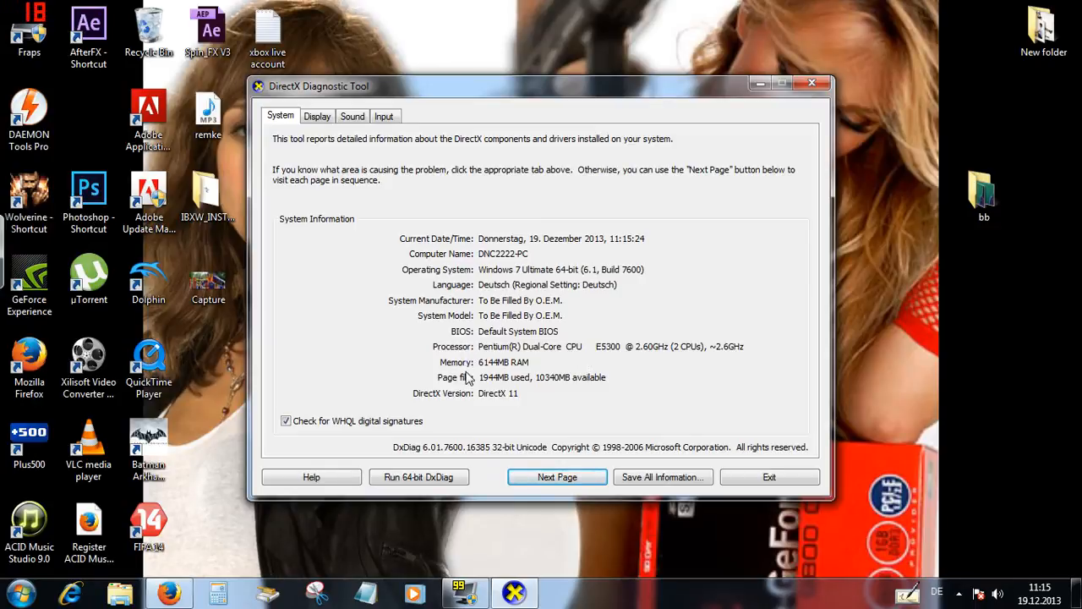
pyautogui.moveTo(533, 375)
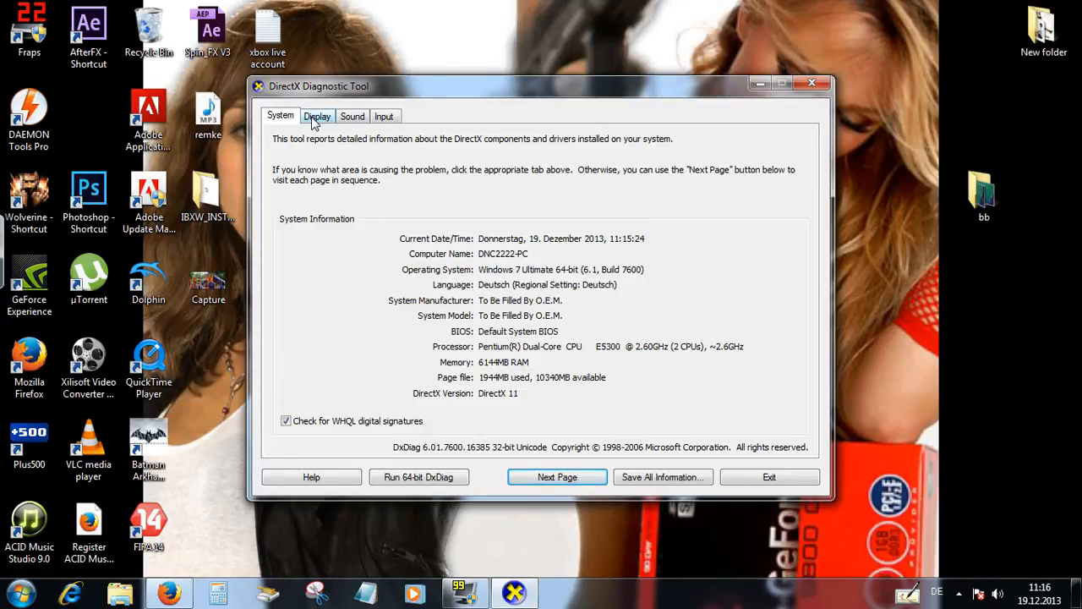
# Step: Show the Display page listing the NVIDIA GeForce GT 440 graphics details
pyautogui.click(318, 115)
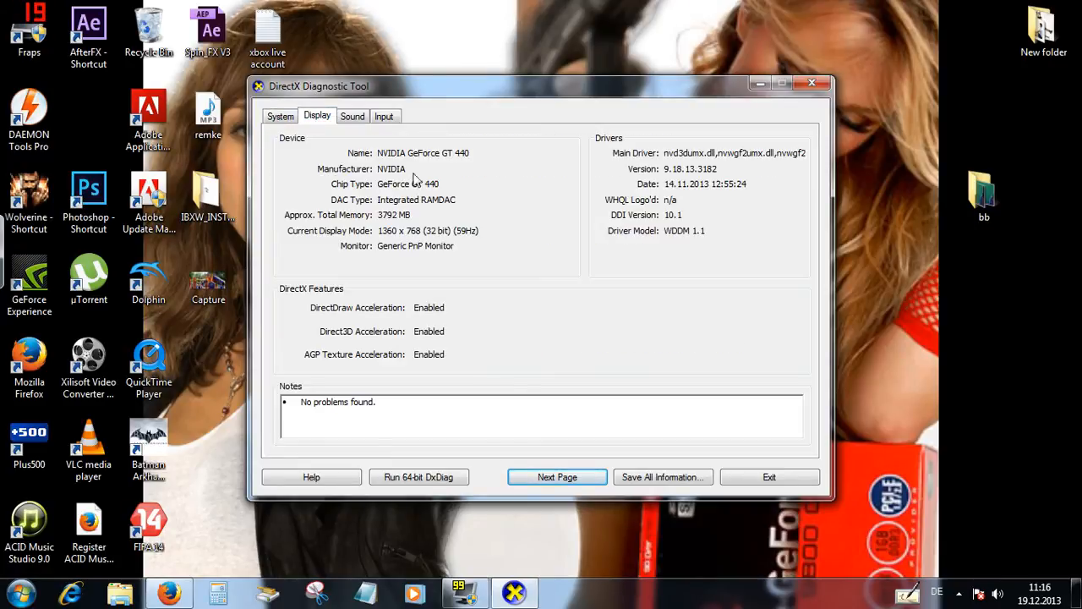
pyautogui.moveTo(430, 180)
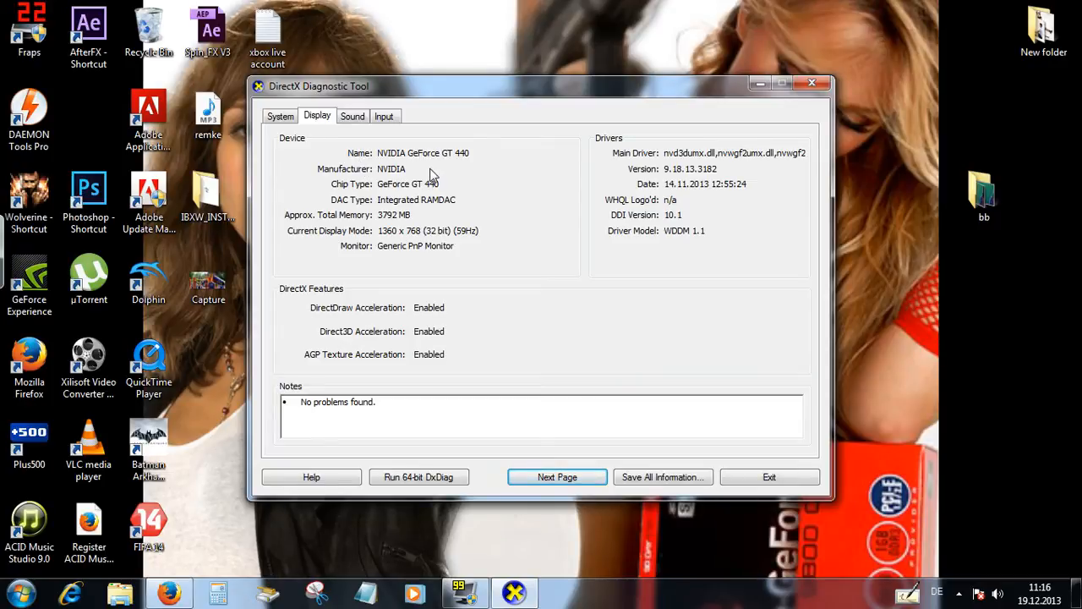
pyautogui.moveTo(474, 173)
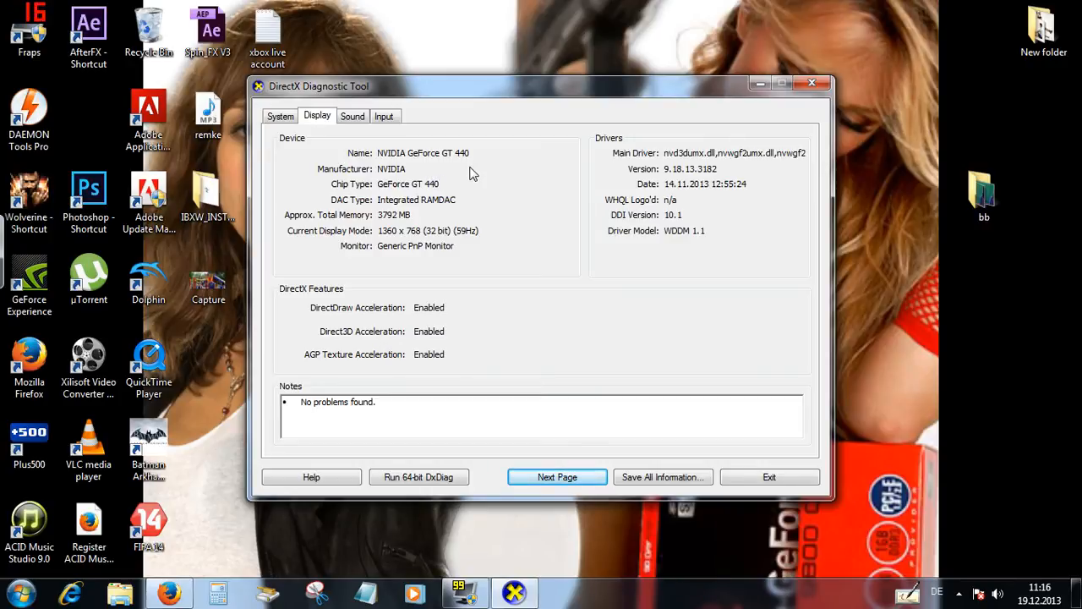
pyautogui.moveTo(359, 223)
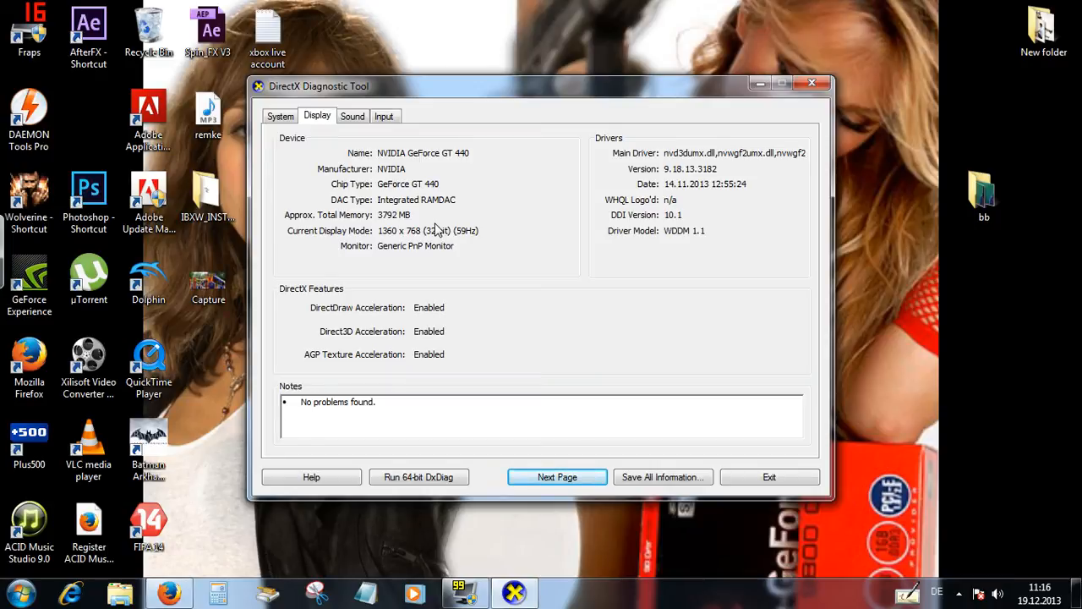
pyautogui.moveTo(666, 324)
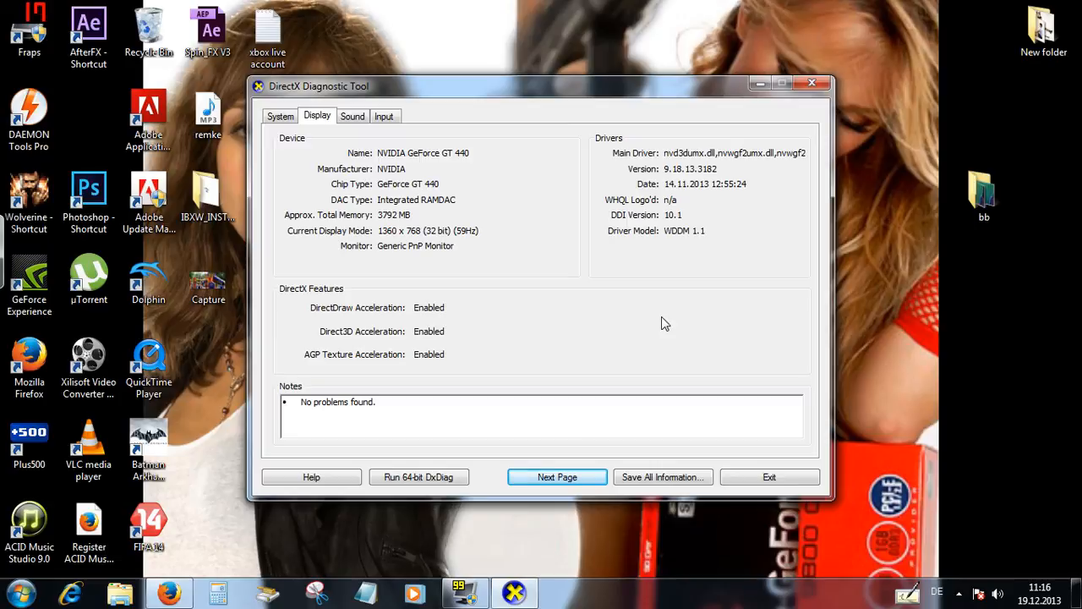